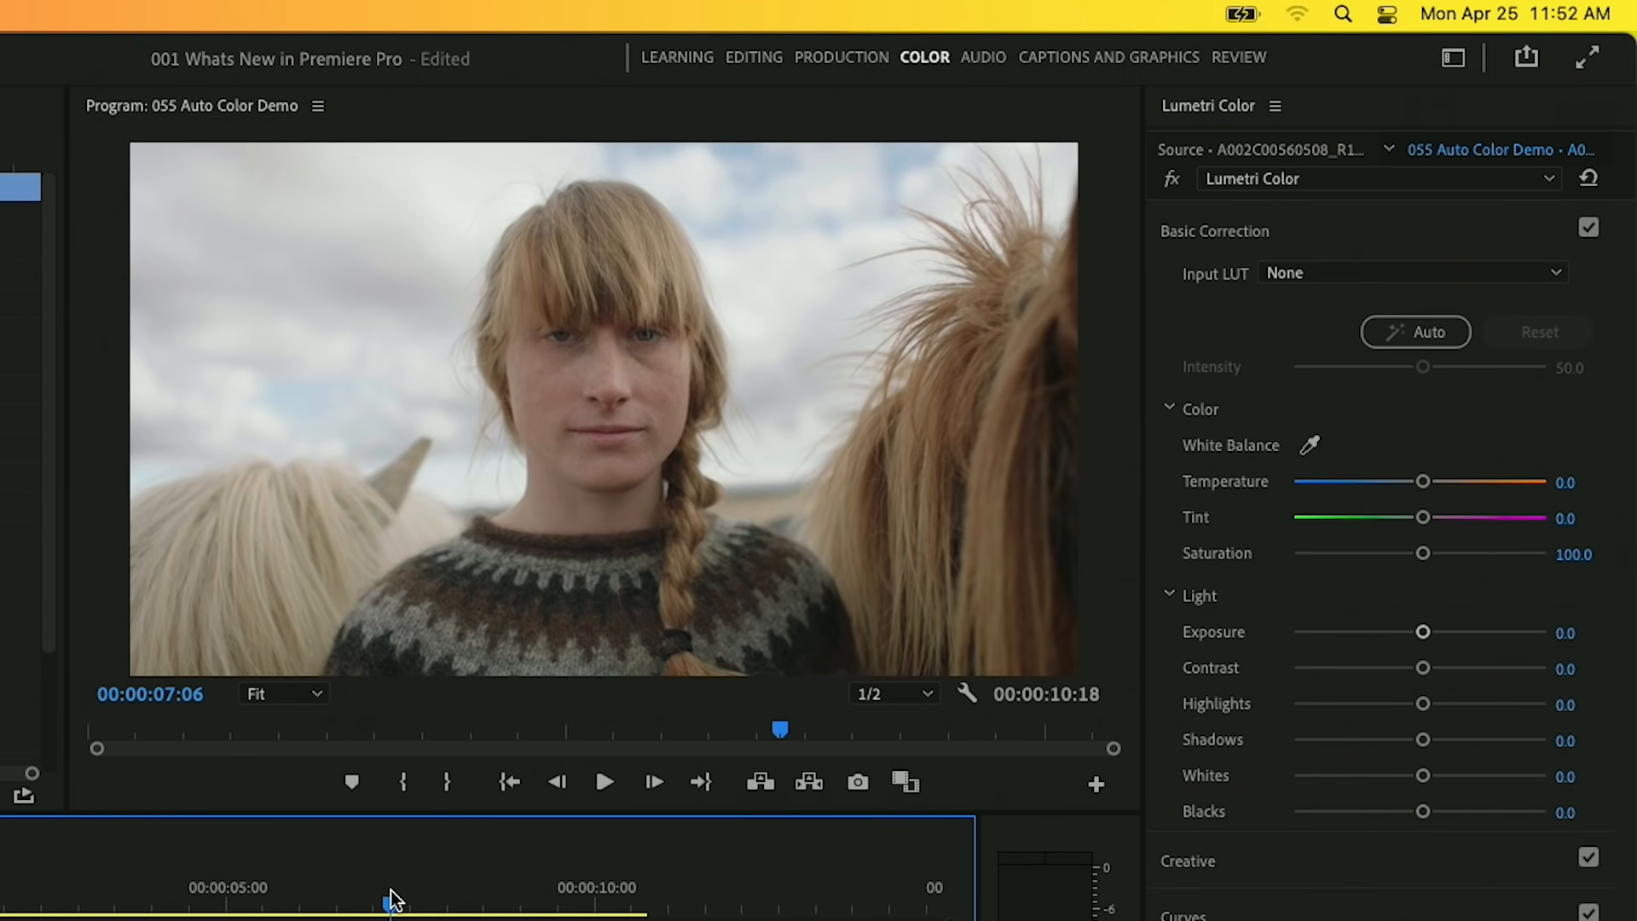
Apply Lumetri Auto color correction to the portrait clip in Basic Correction.
click(1415, 333)
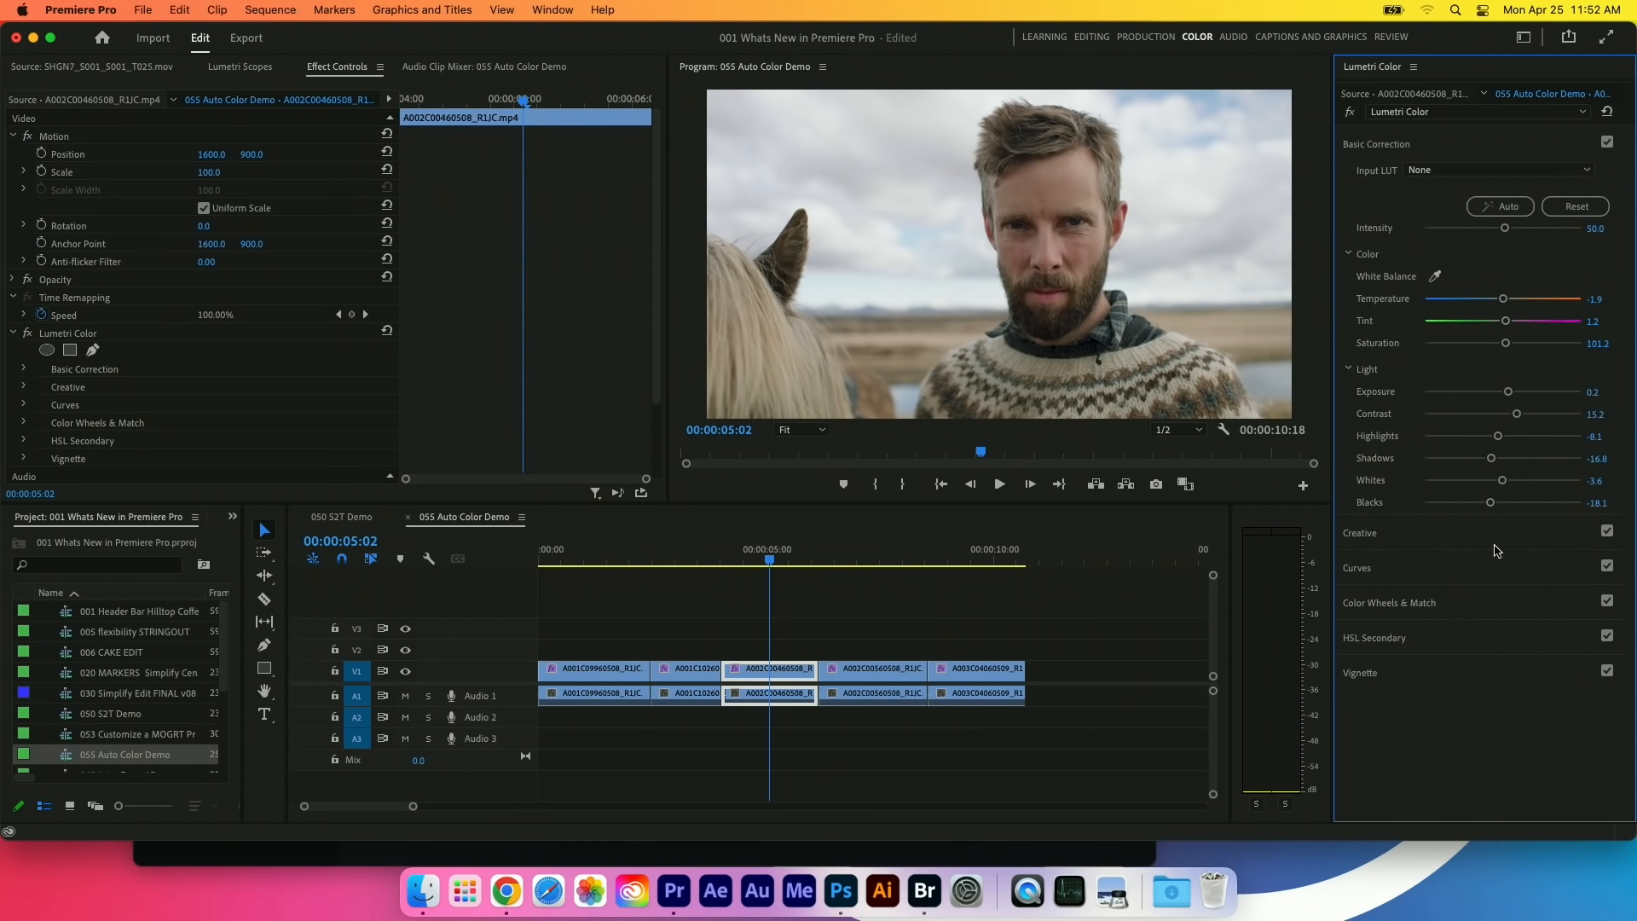
mouse_move(1537, 254)
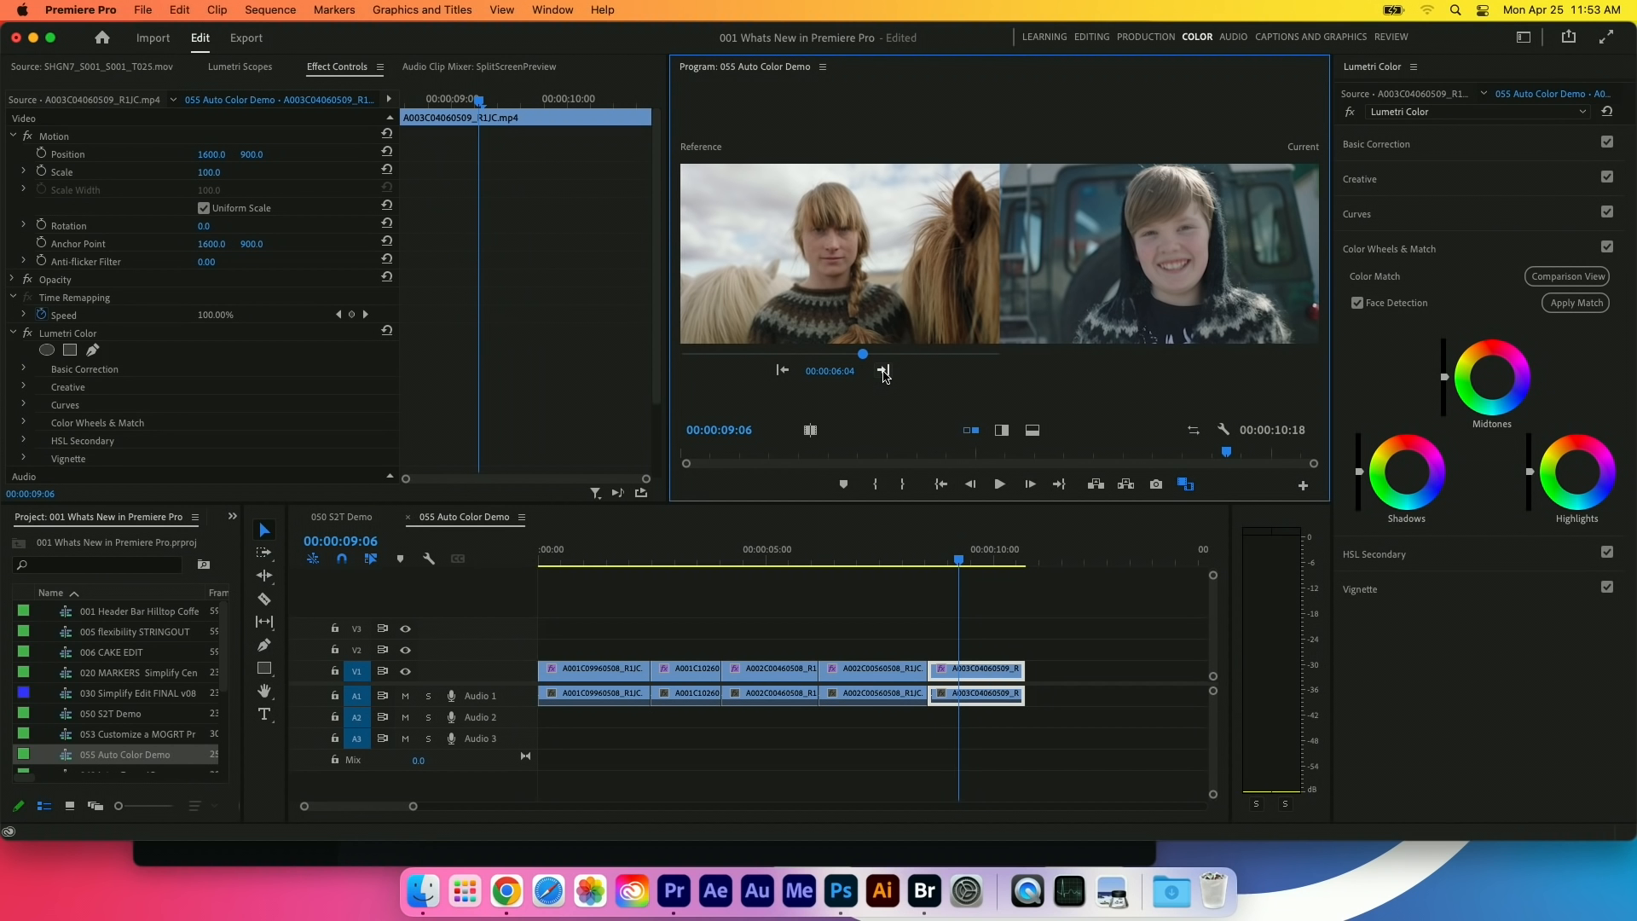
mouse_move(982, 370)
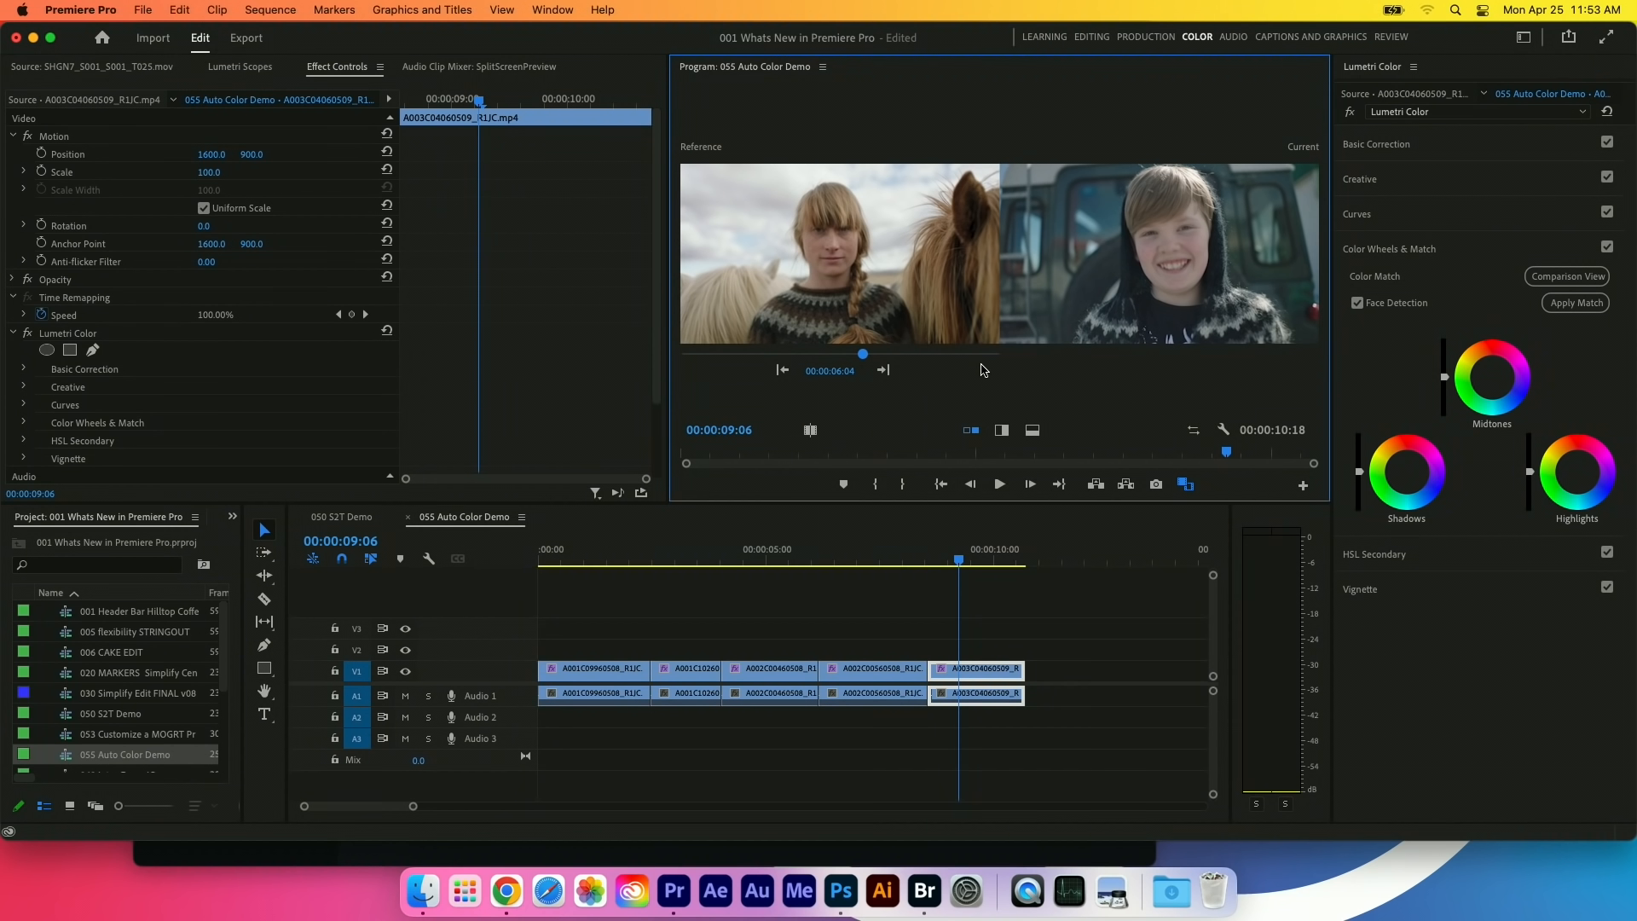
mouse_move(779, 192)
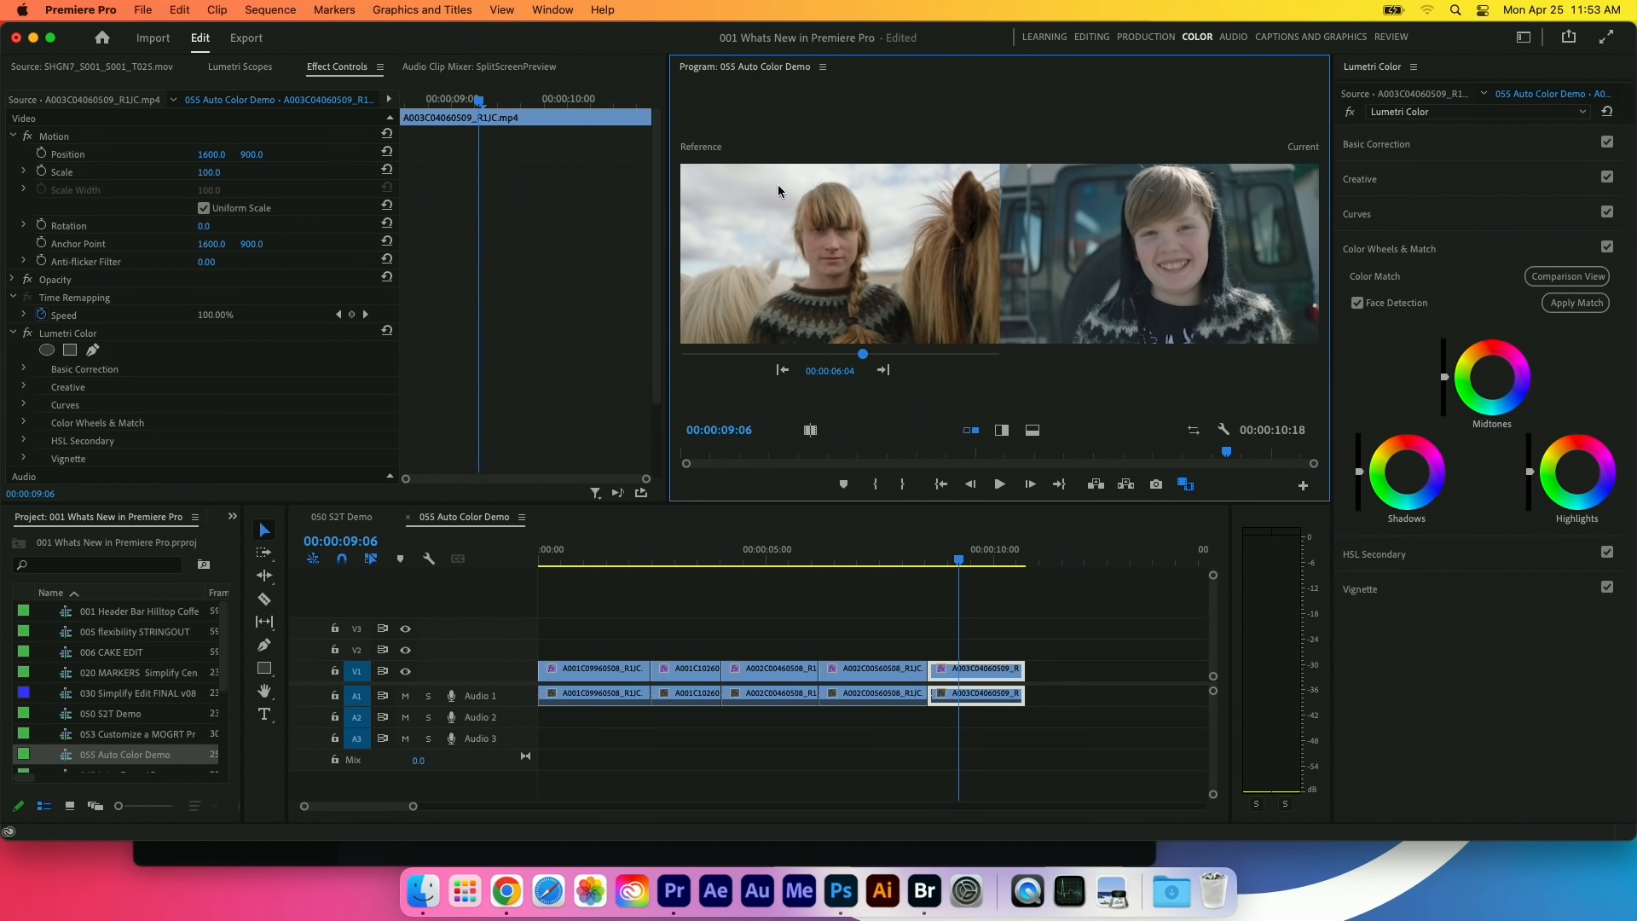
mouse_move(793, 251)
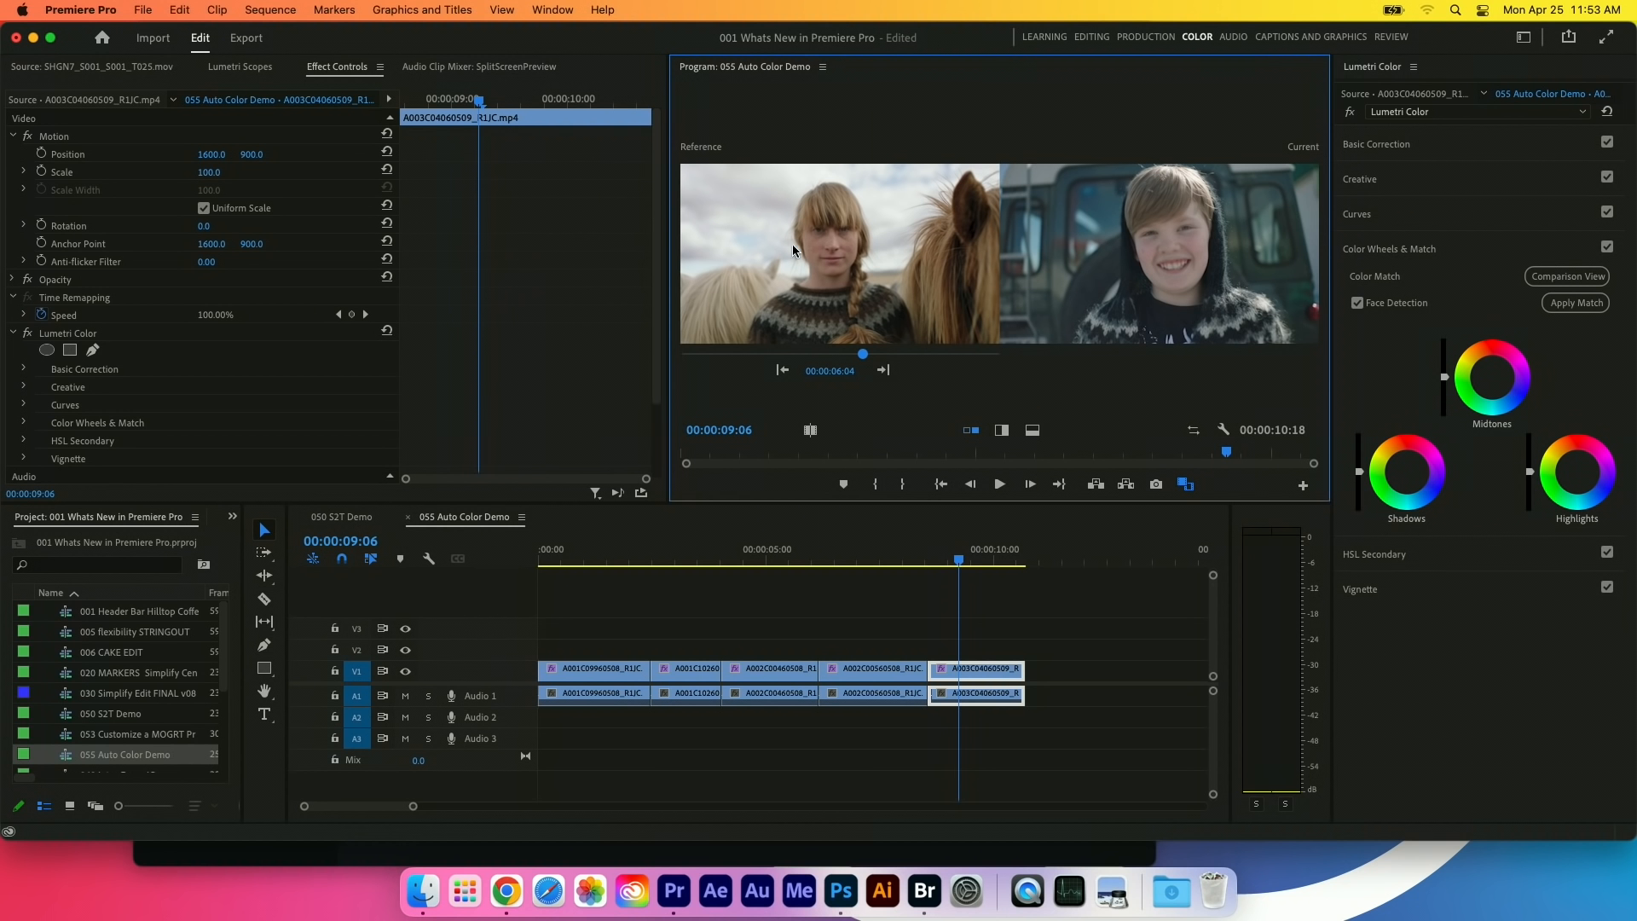
mouse_move(804, 295)
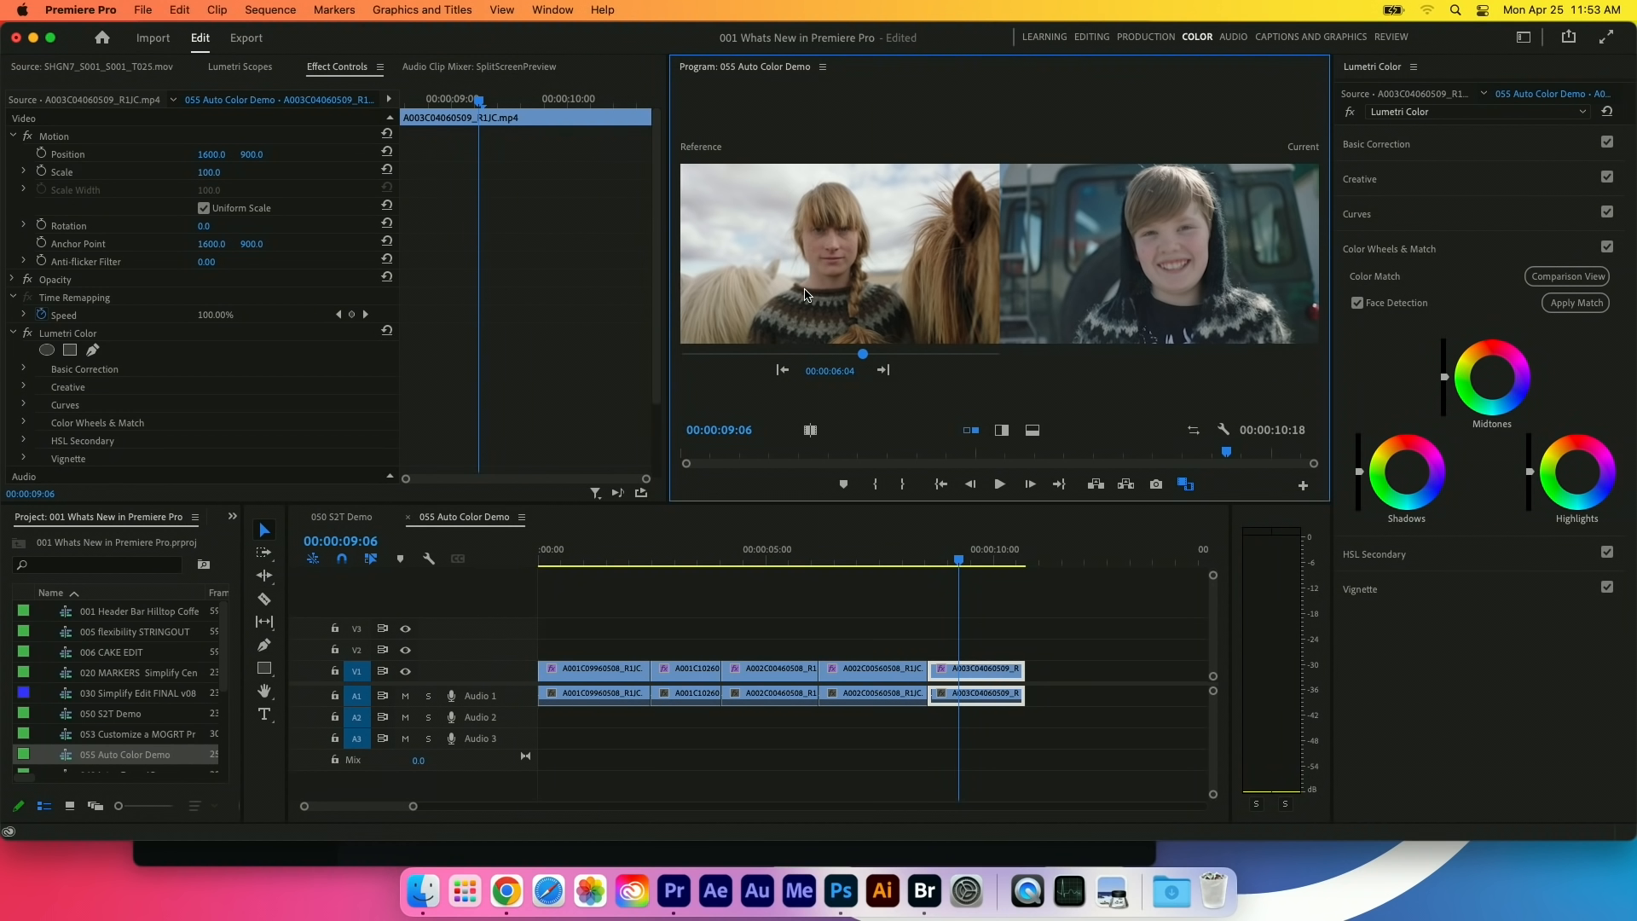
mouse_move(1166, 230)
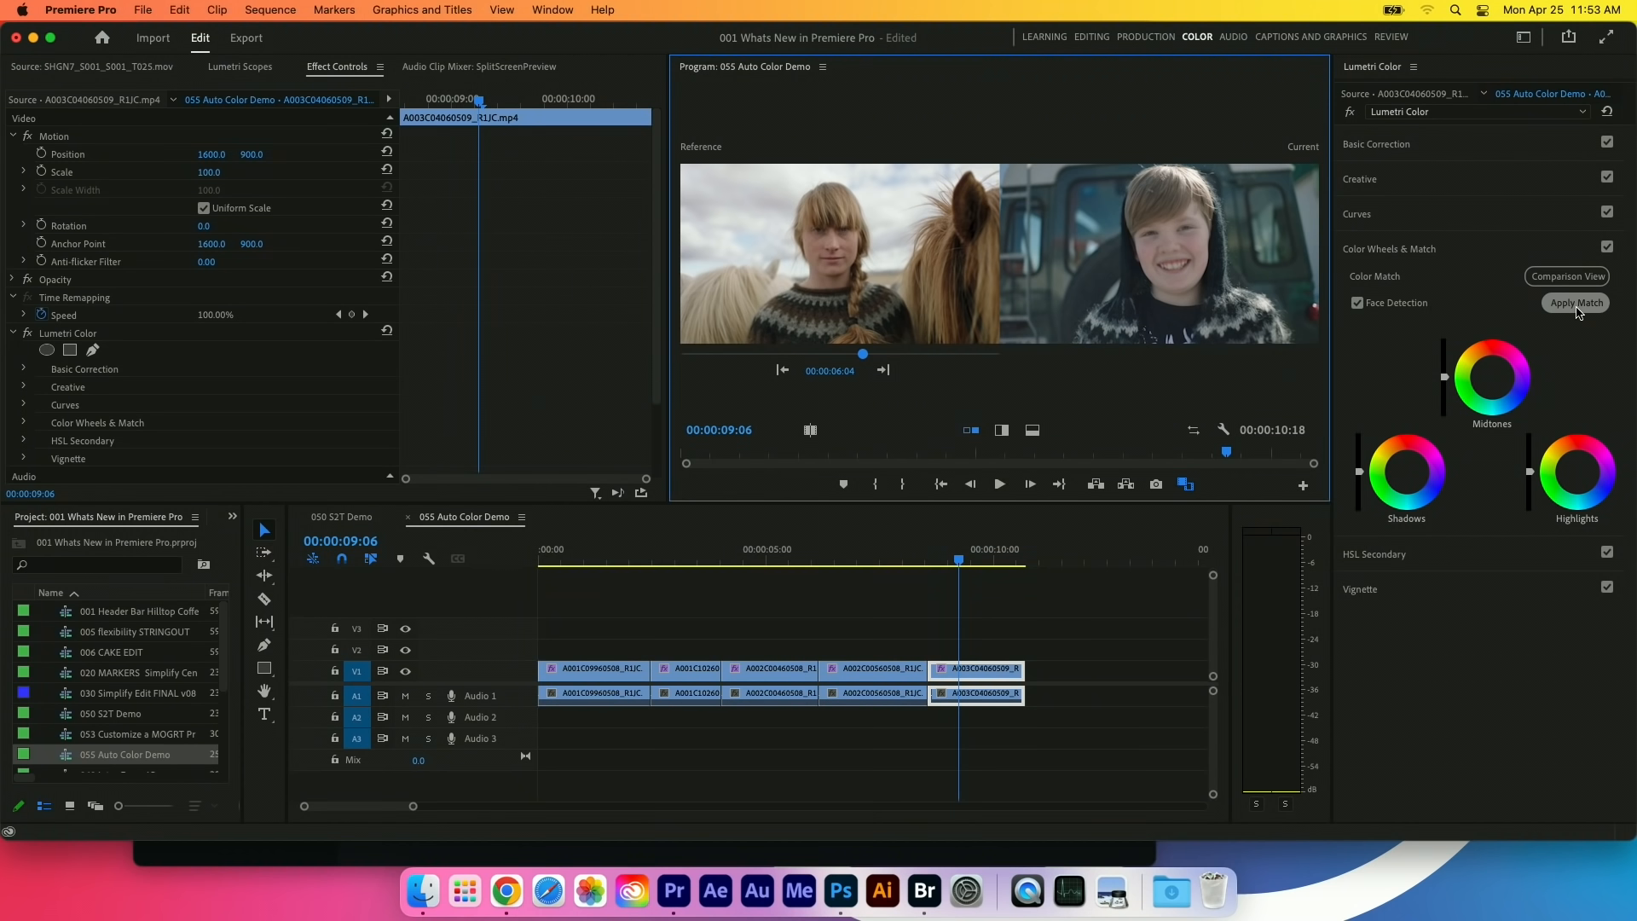
Apply Match so the boy's clip takes on the reference shot's colours.
click(1574, 304)
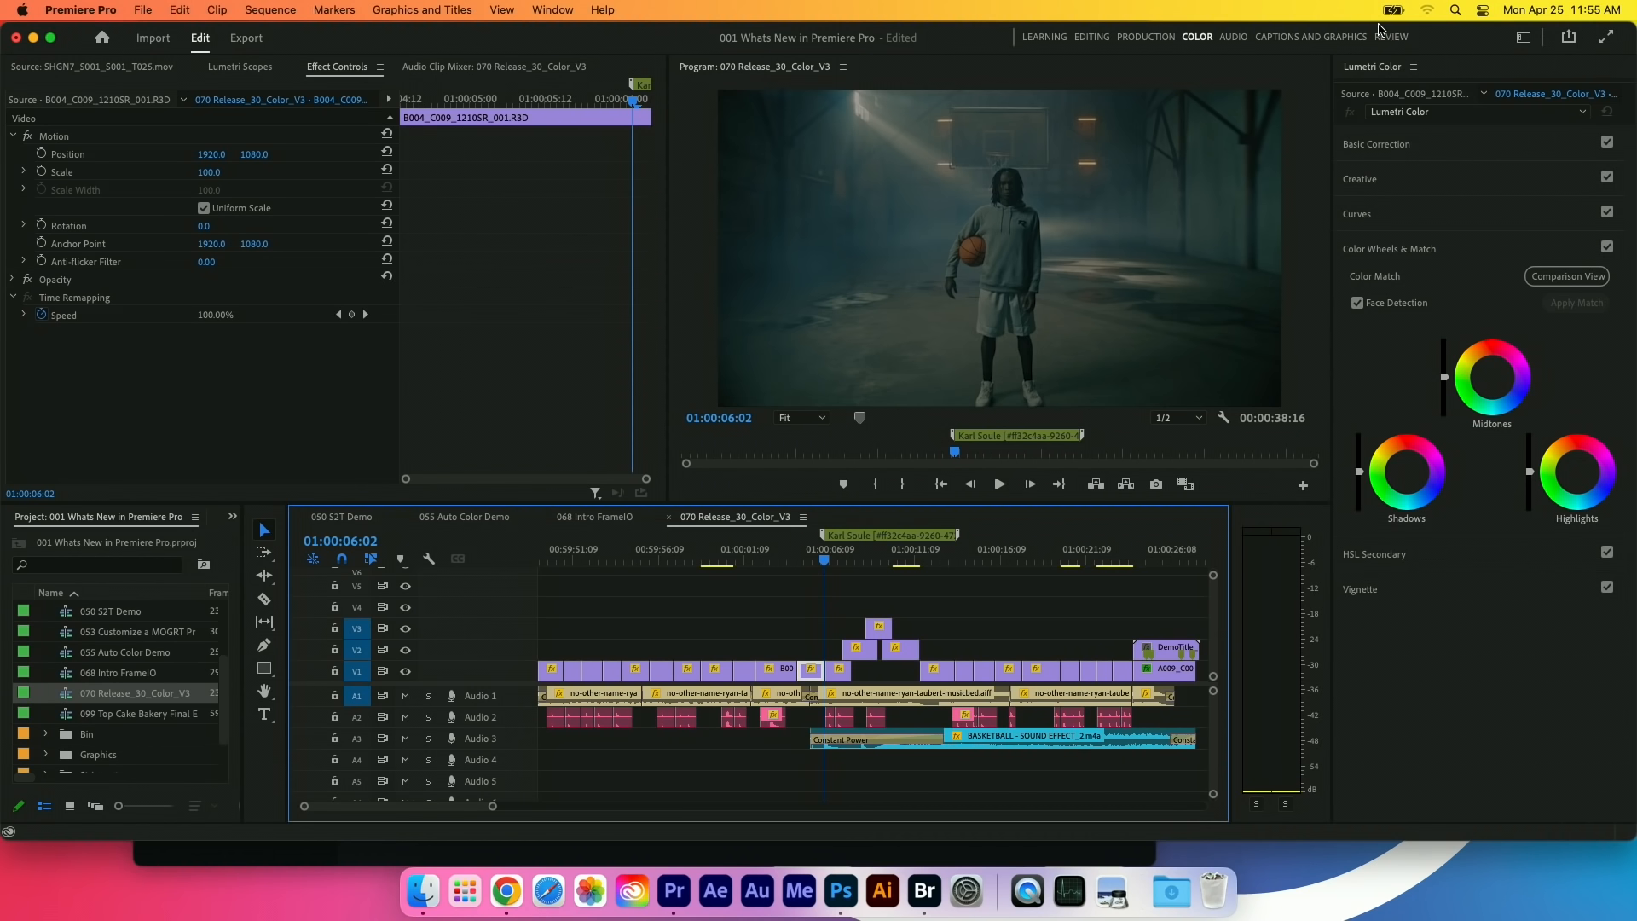
Switch to the Review workspace and show the Review with Frame.io panel.
click(1391, 36)
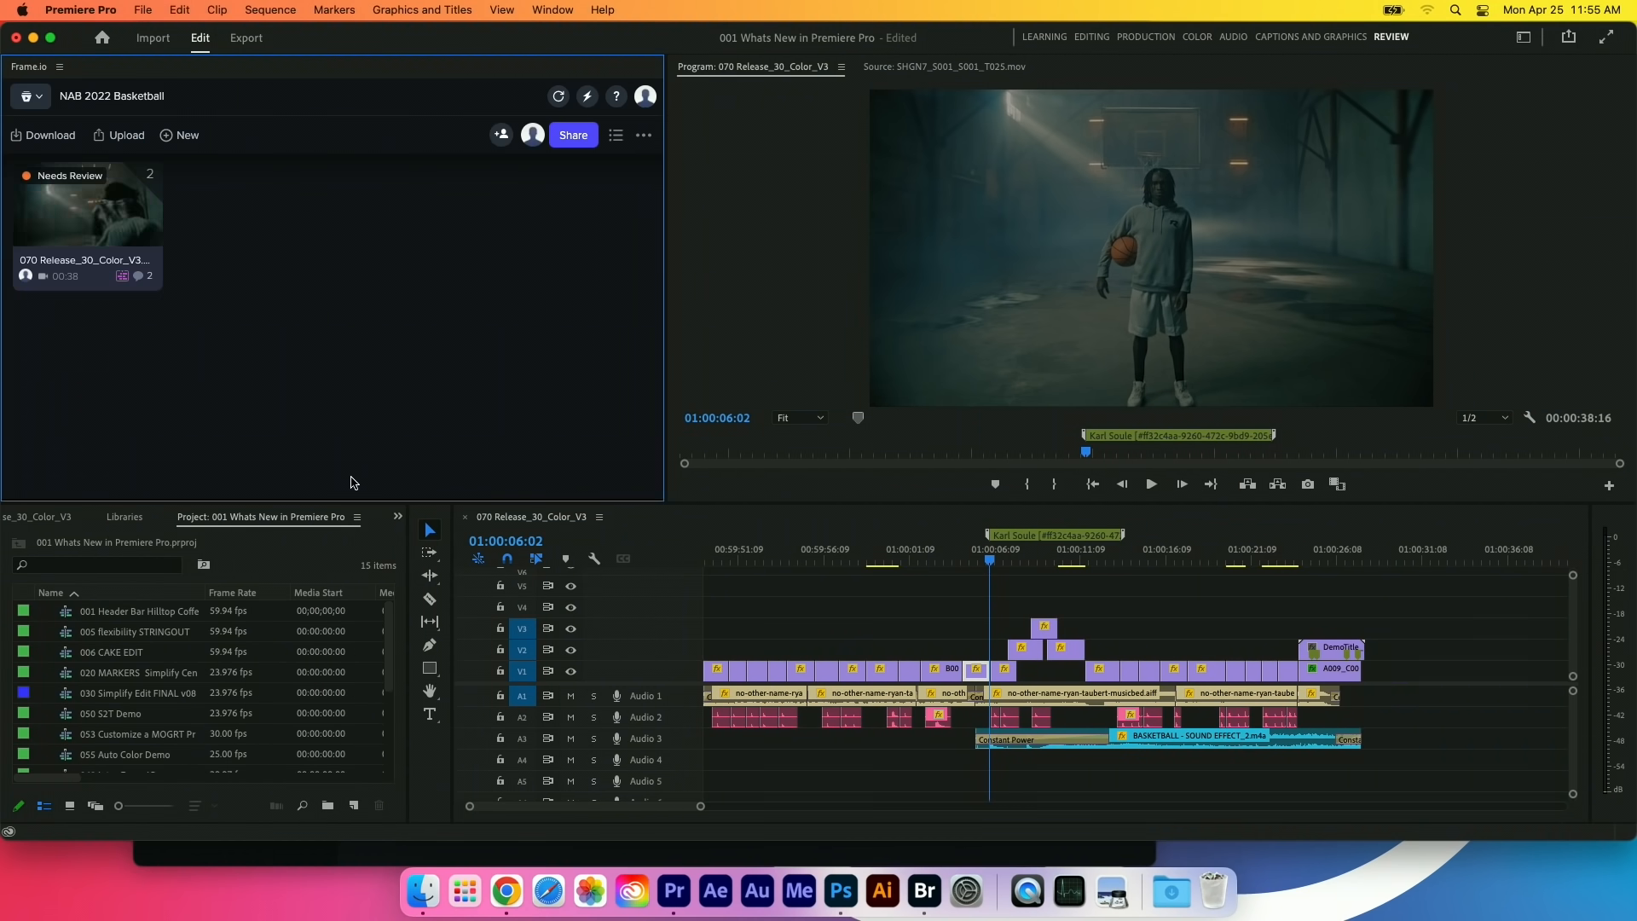
click(551, 10)
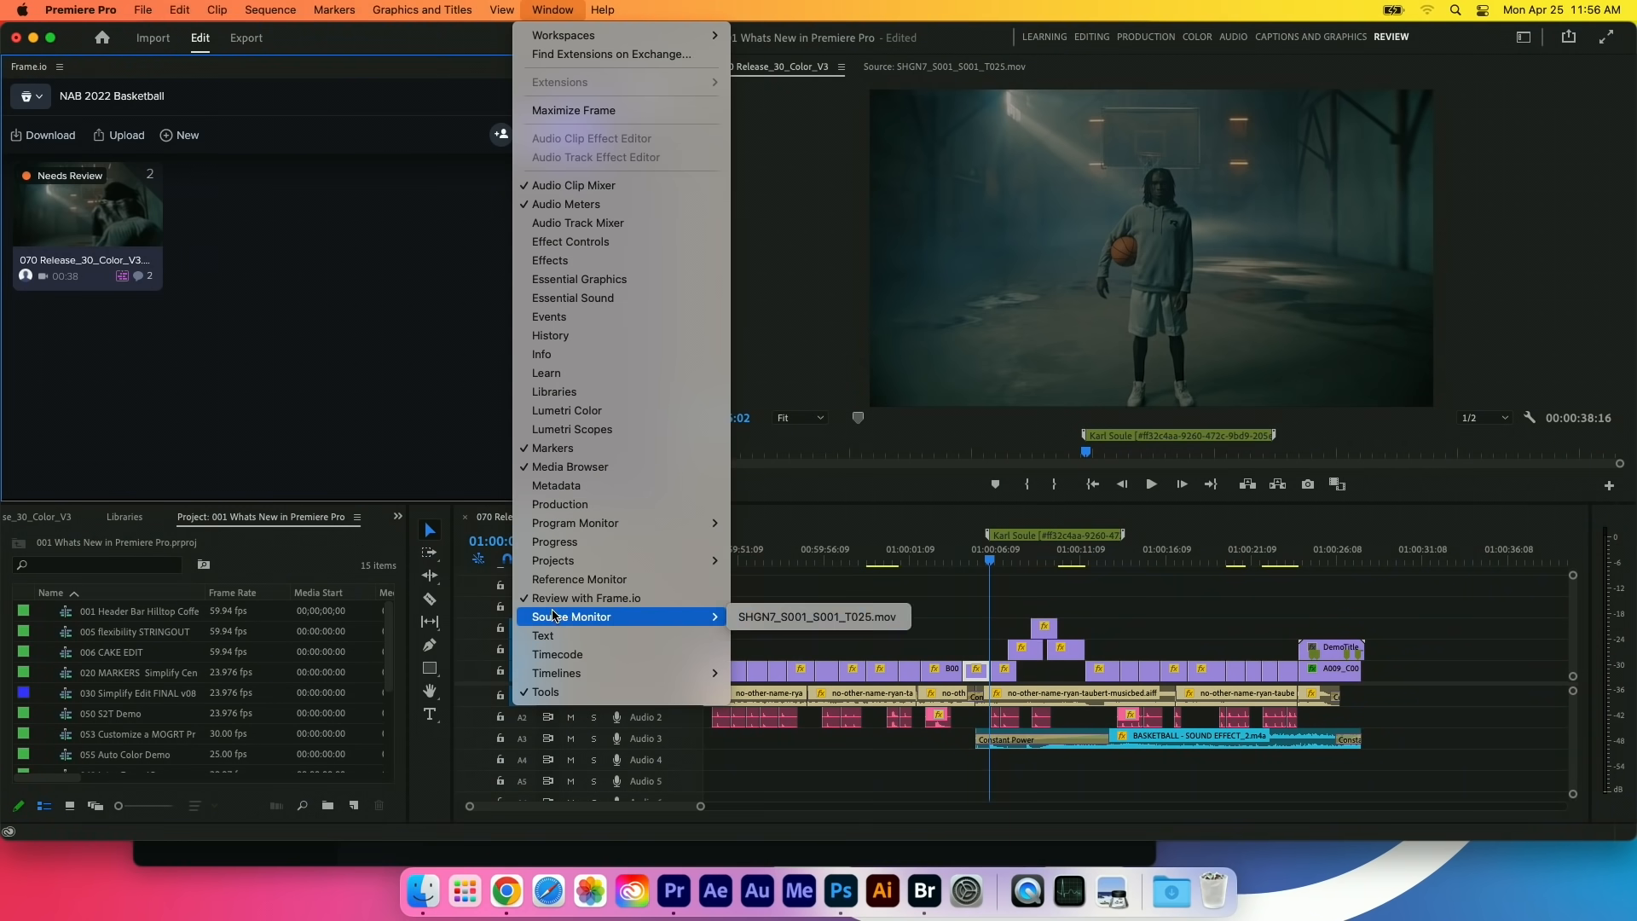
mouse_move(586, 596)
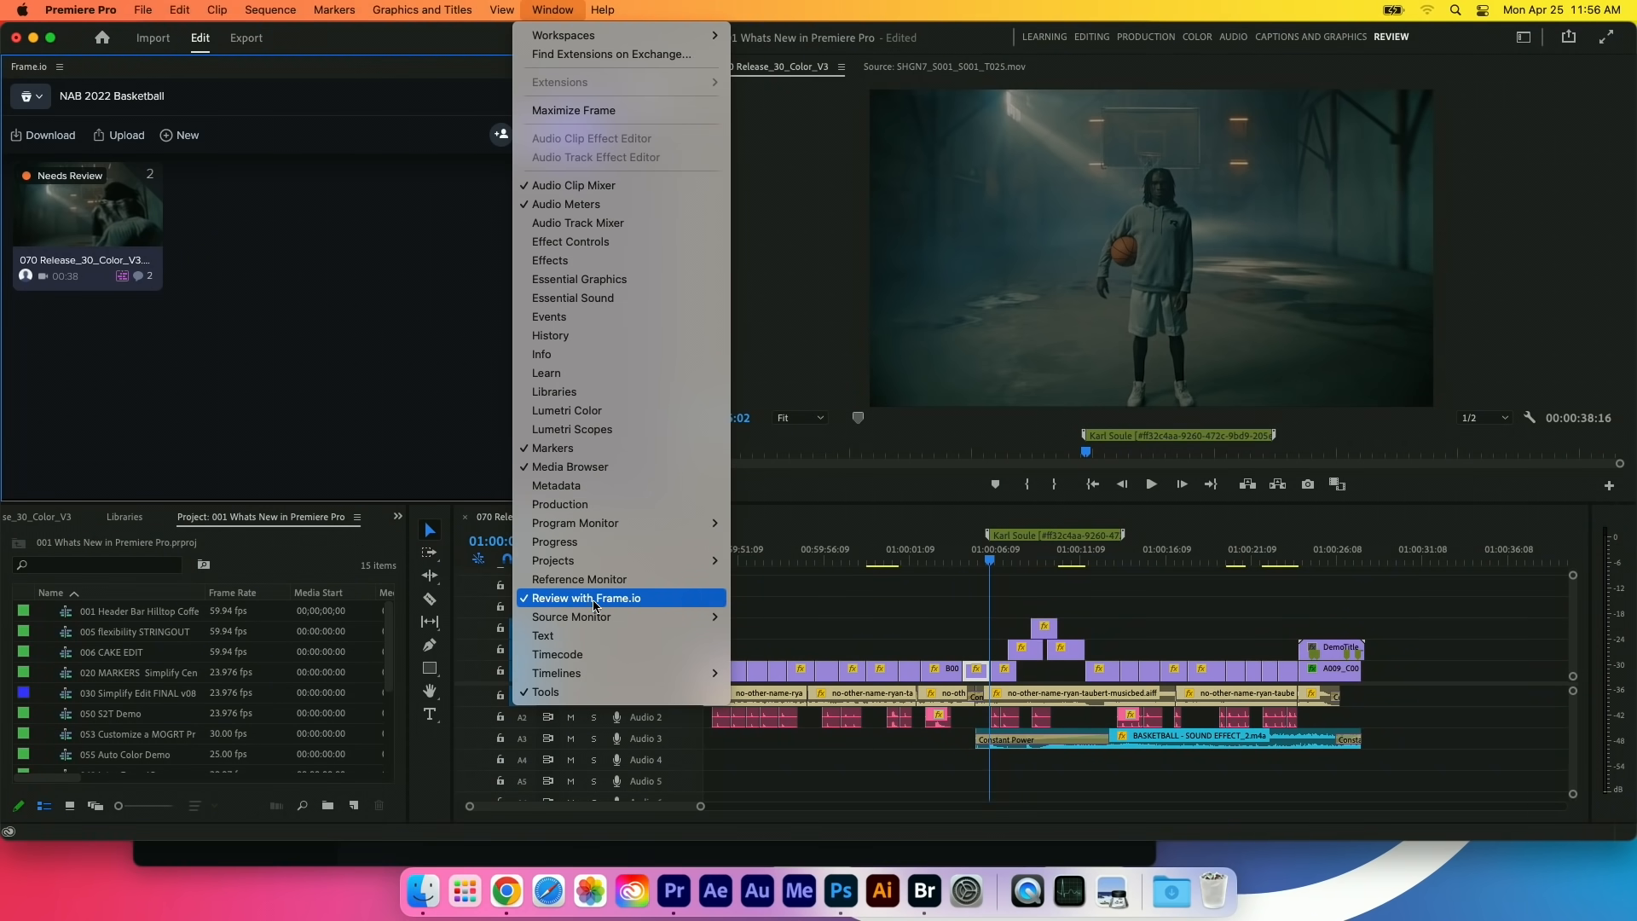
click(587, 597)
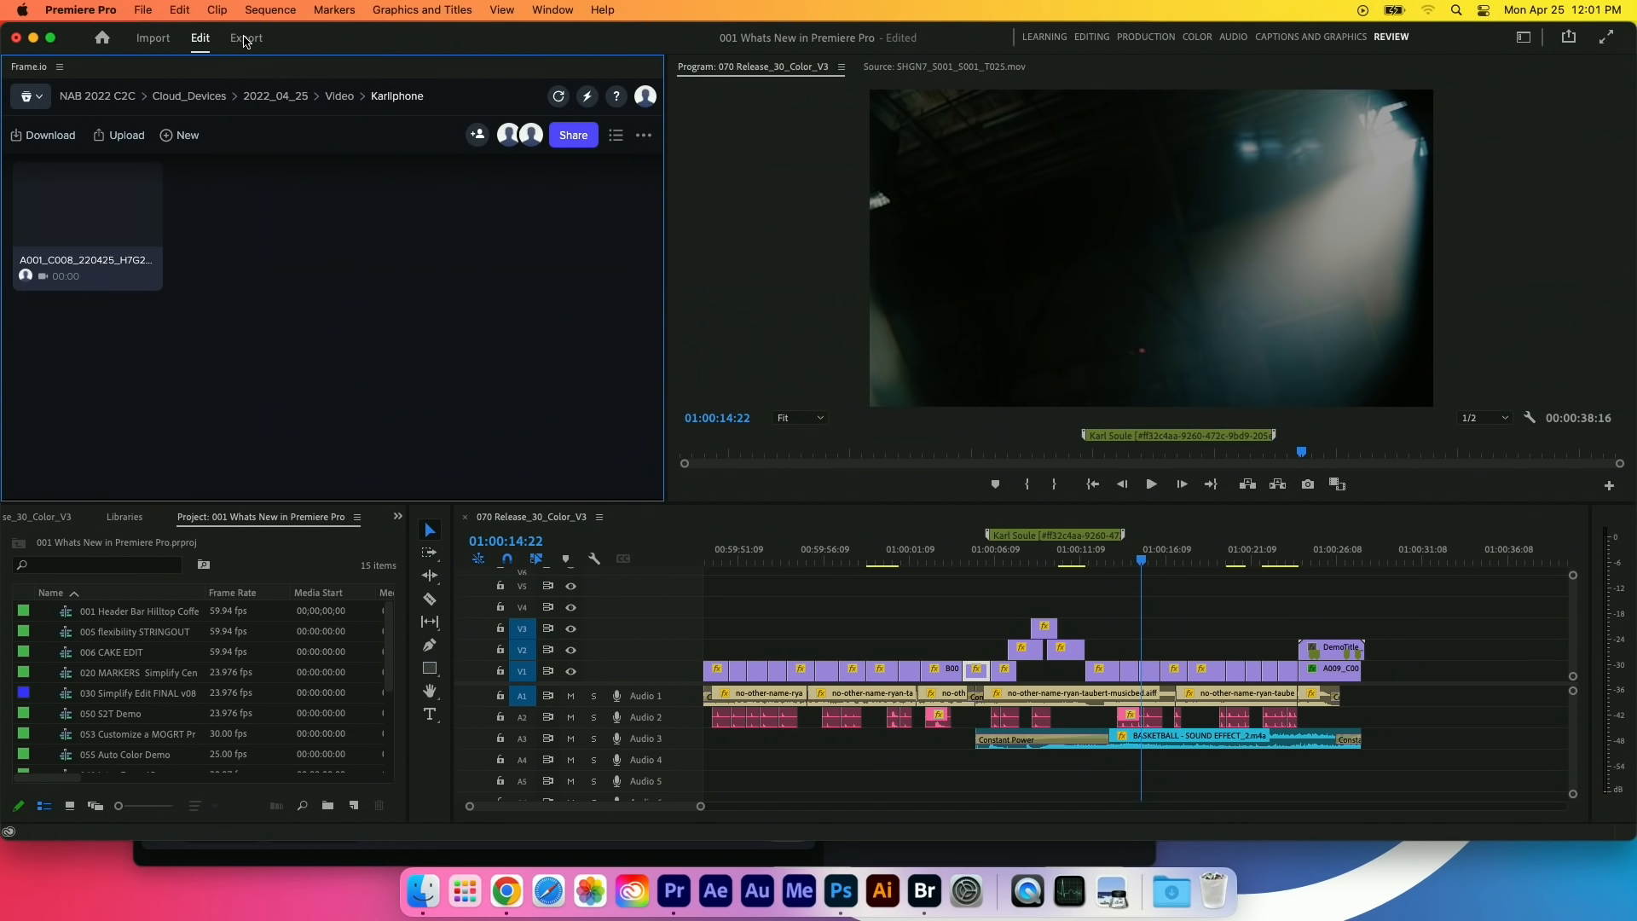
Bring up the Export tab for the Release 30 Color sequence.
click(246, 37)
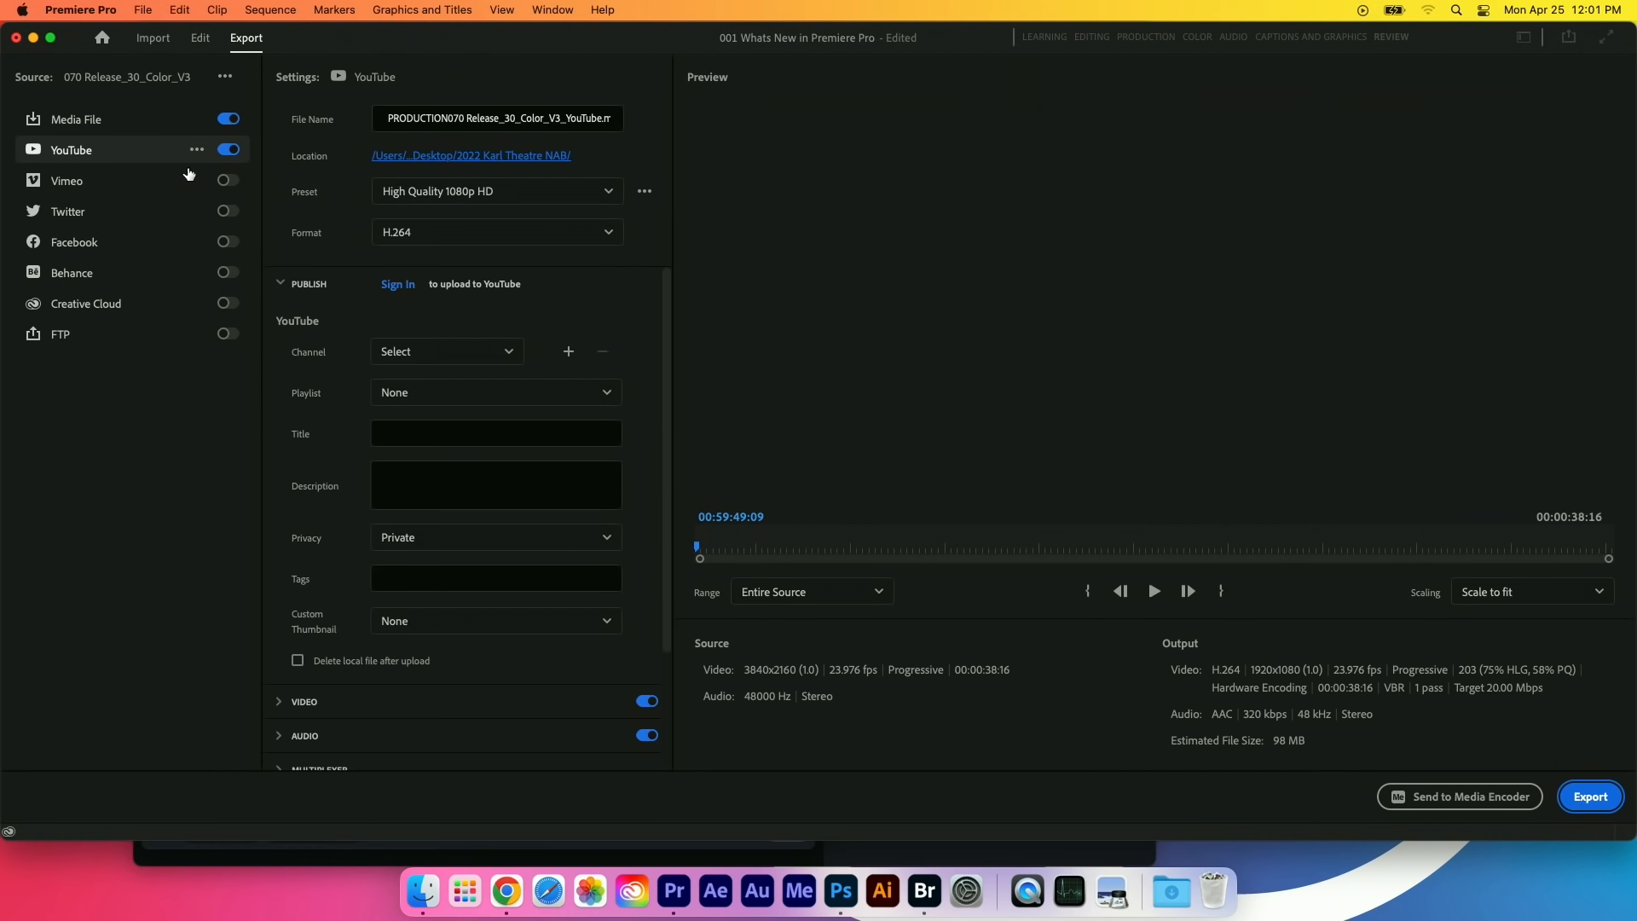
Add a second Media File destination kept at High Quality 1080p HD alongside YouTube.
click(196, 119)
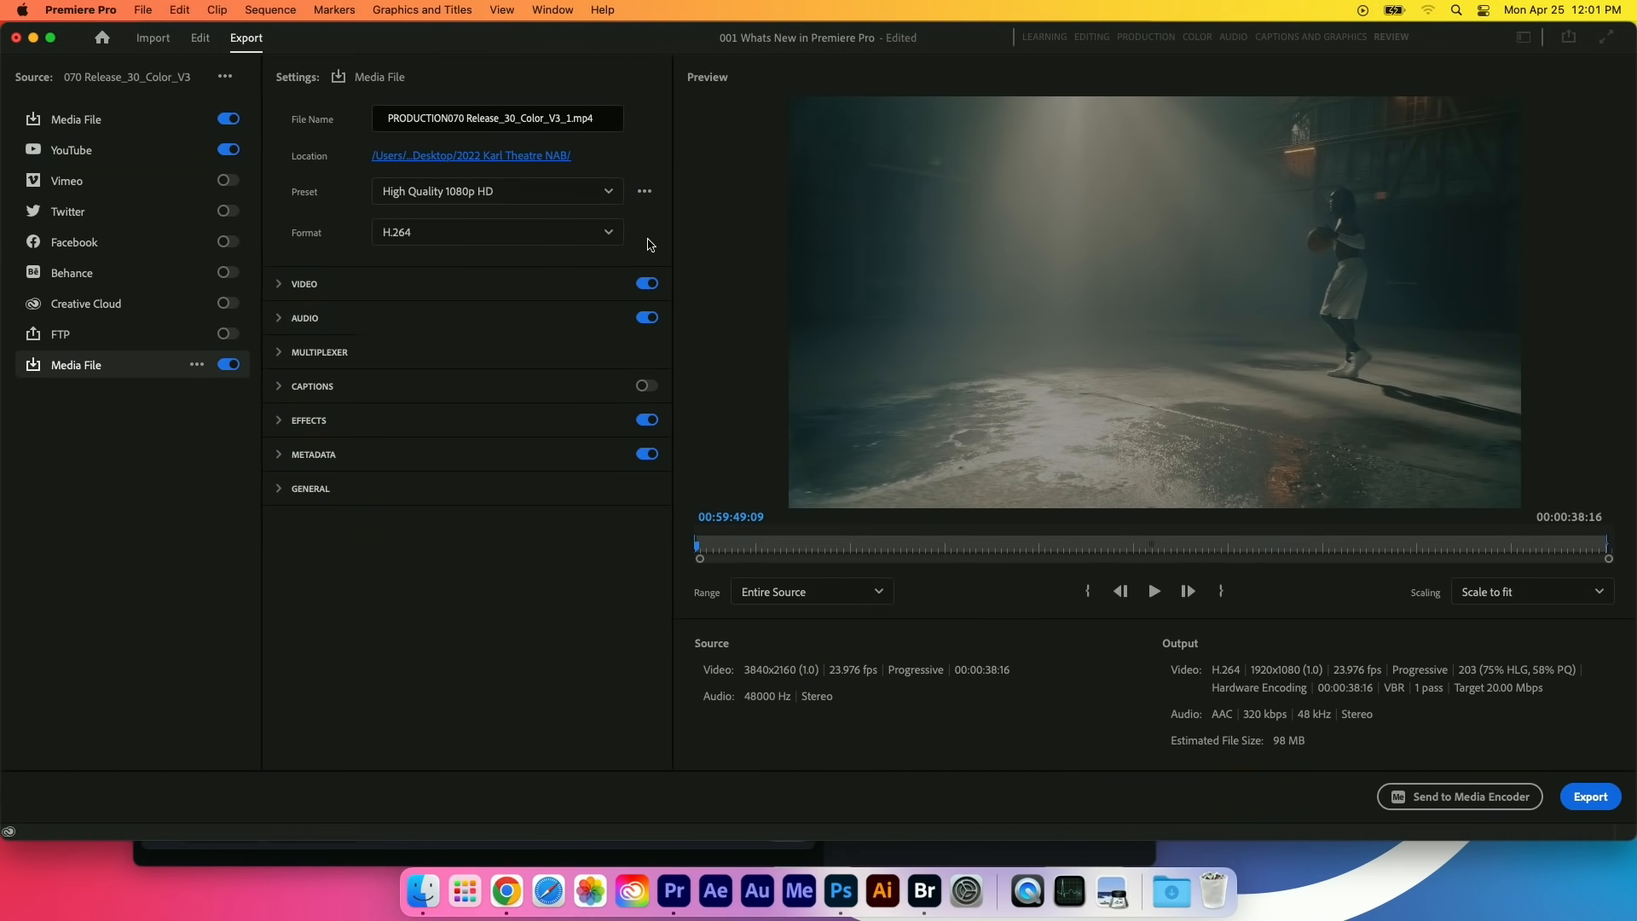
click(496, 191)
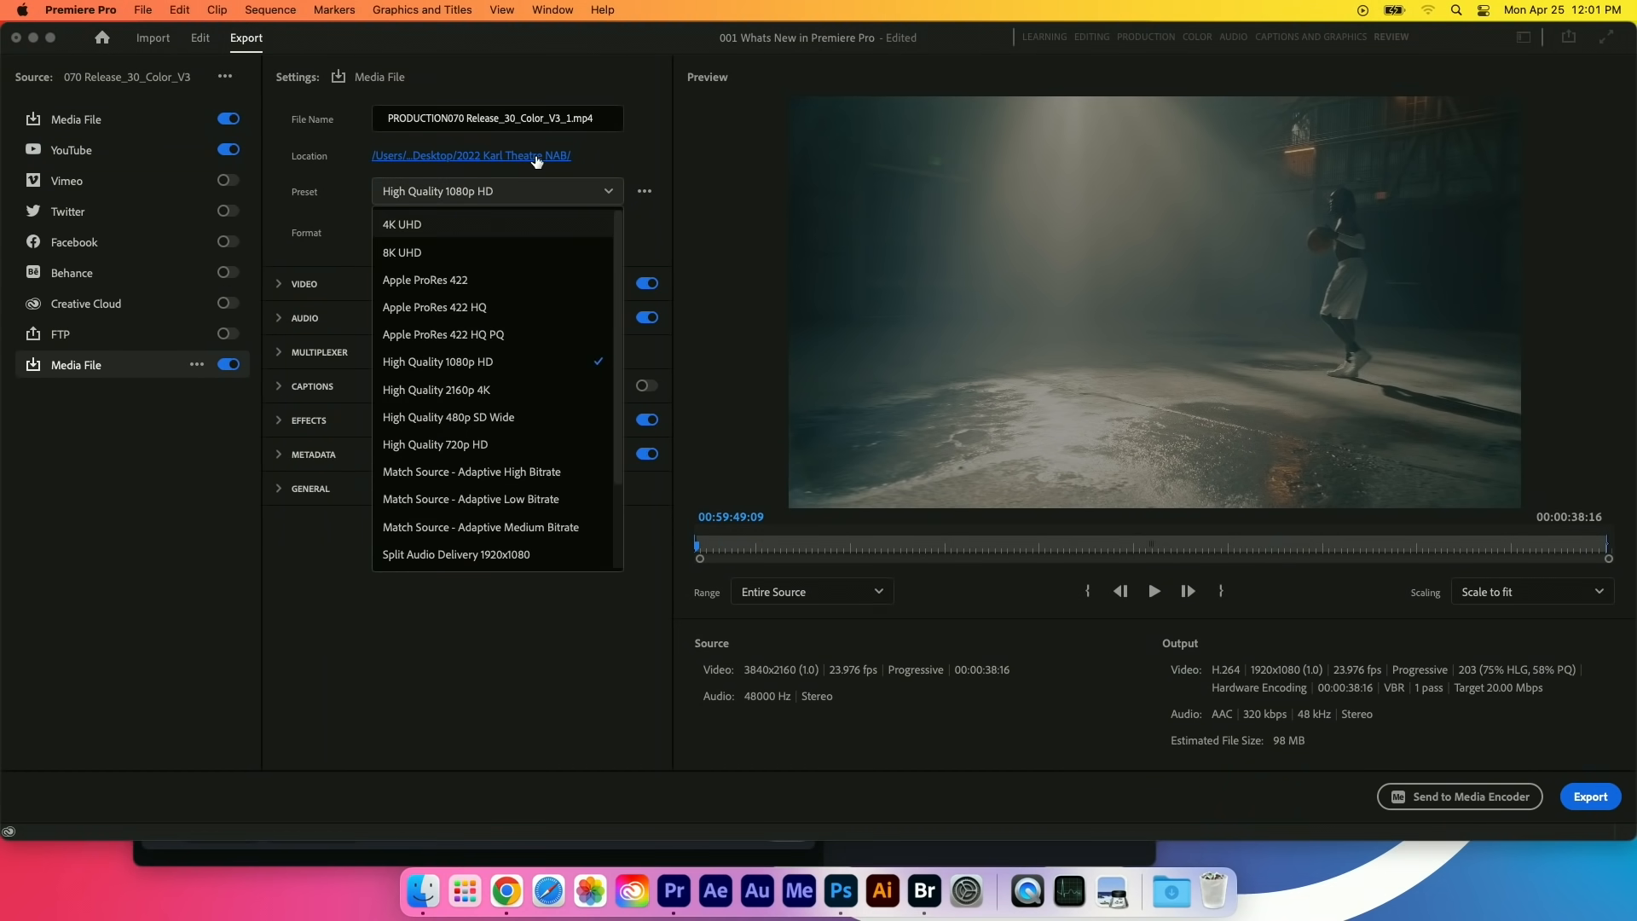
mouse_move(482, 472)
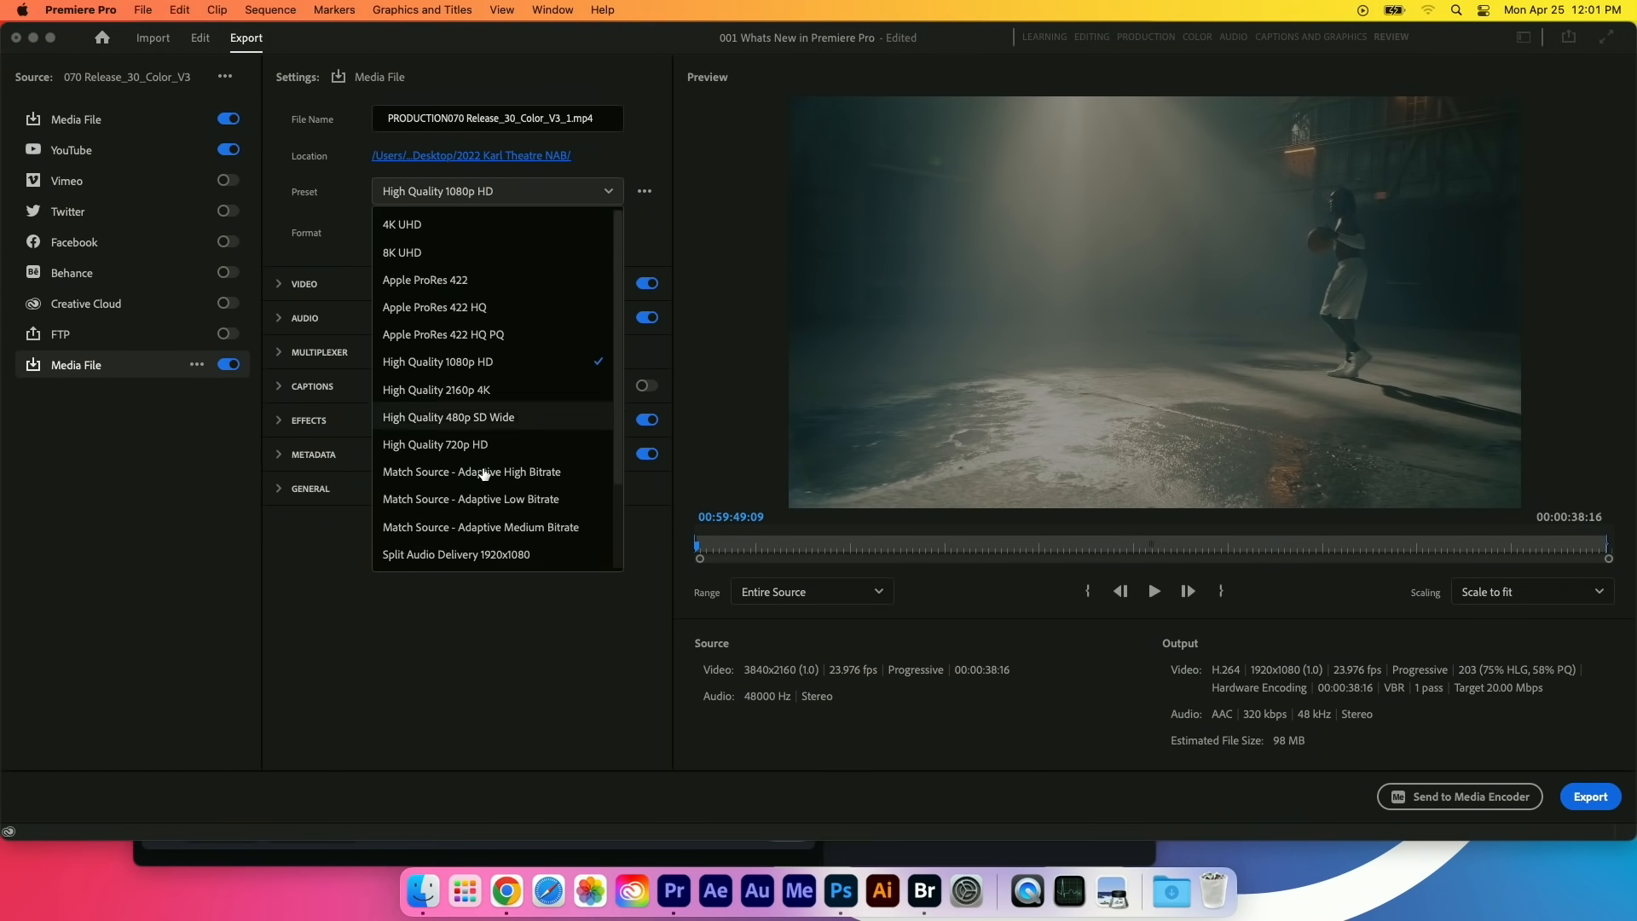
click(437, 361)
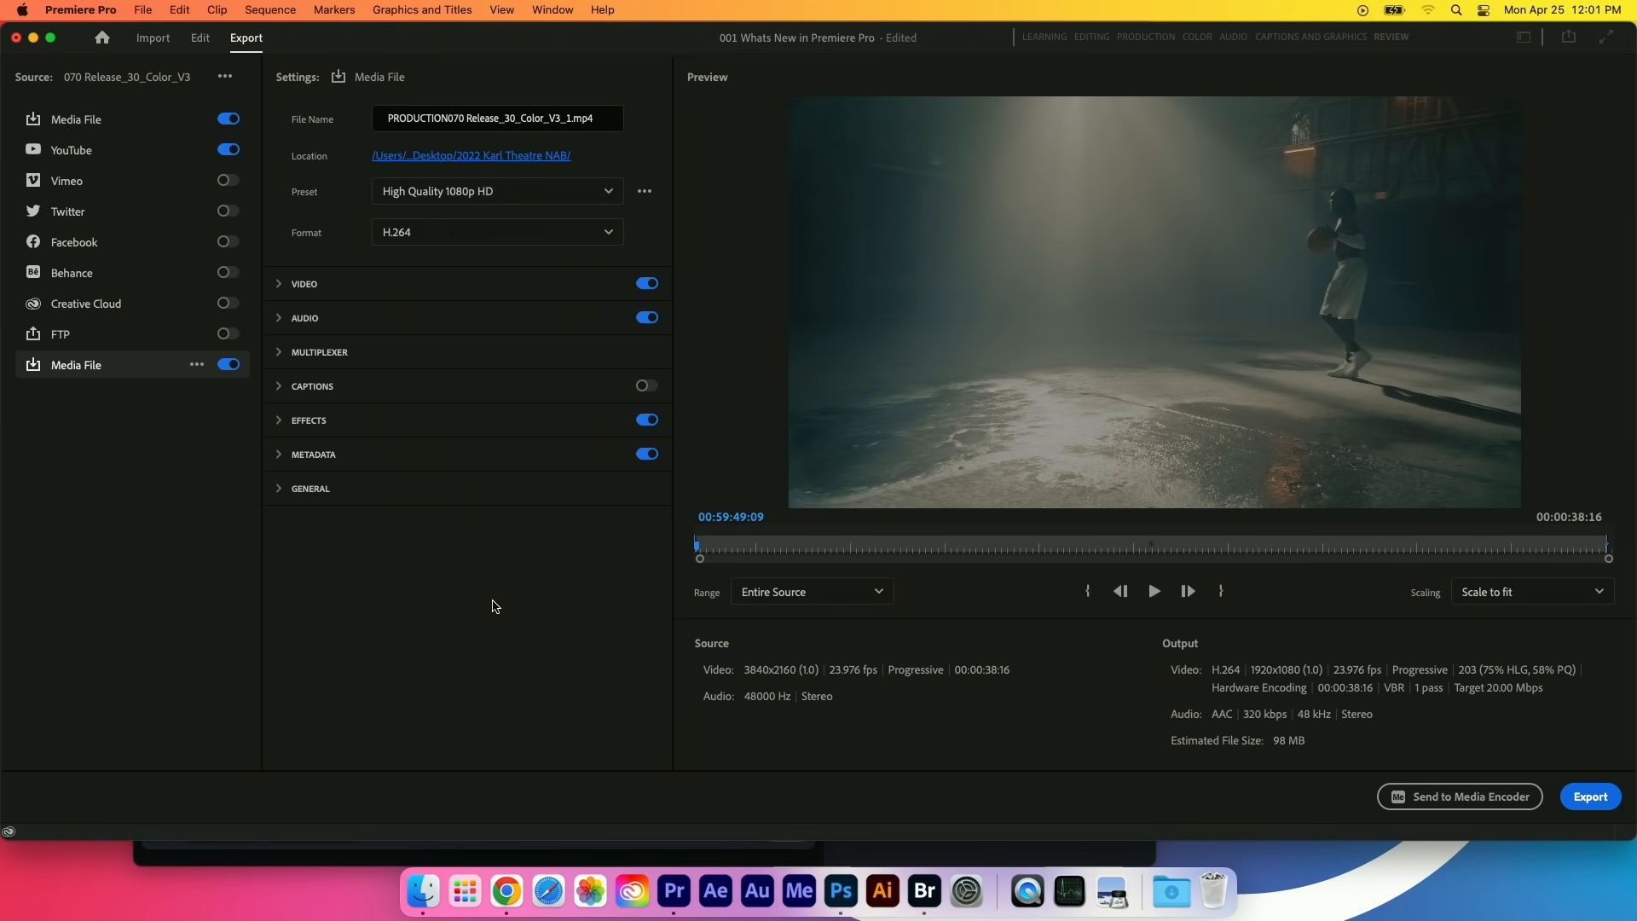
mouse_move(500, 399)
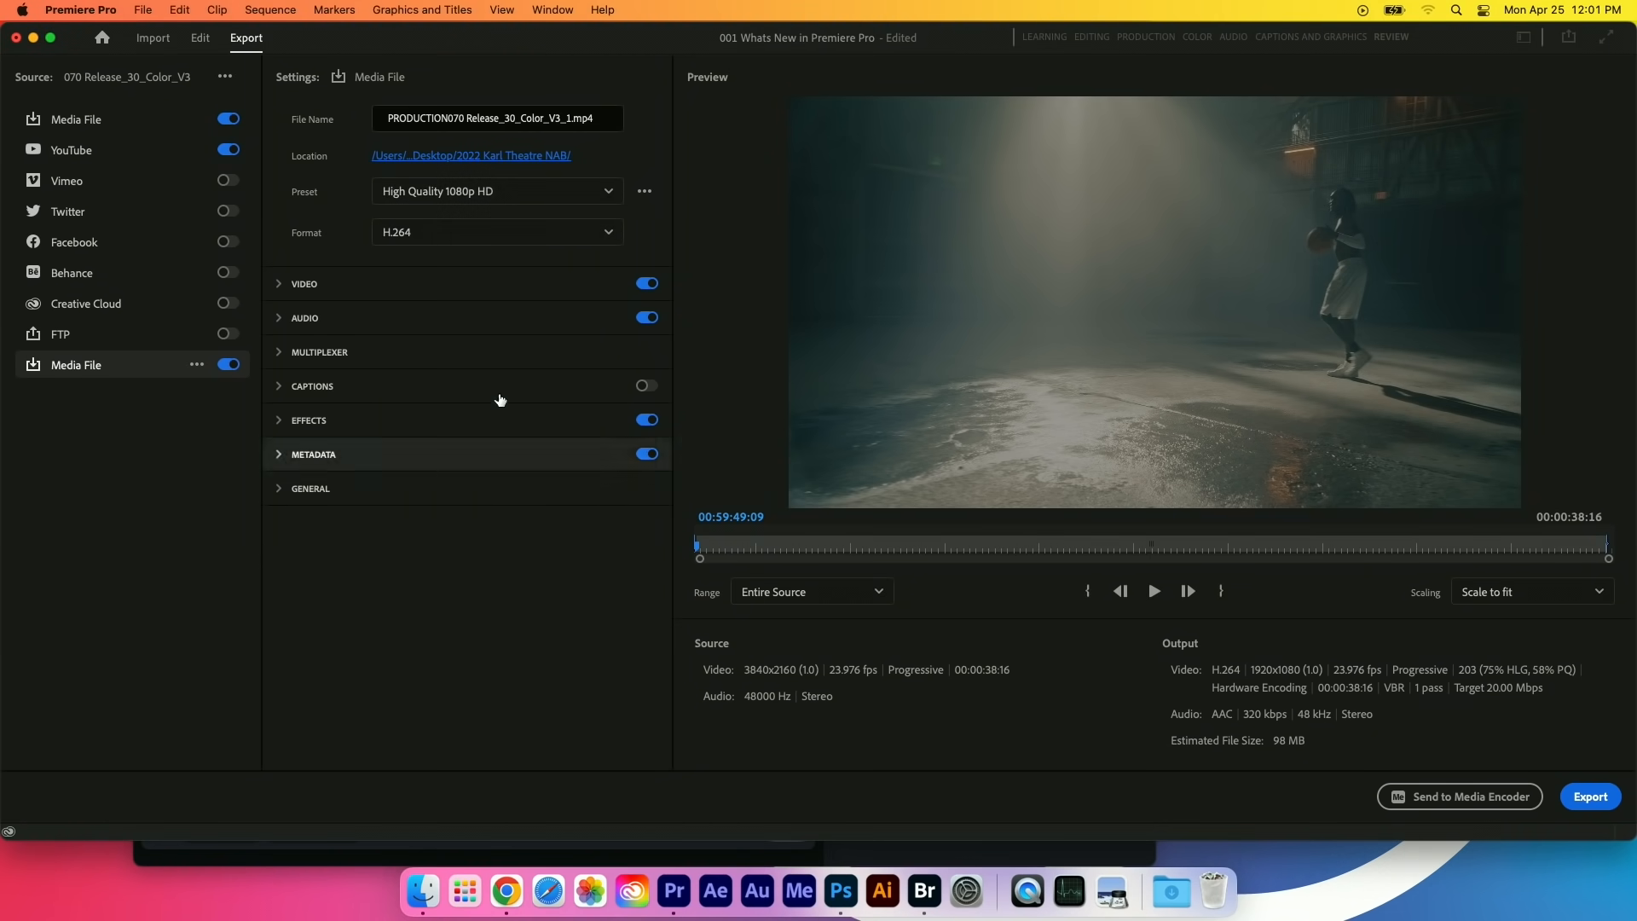